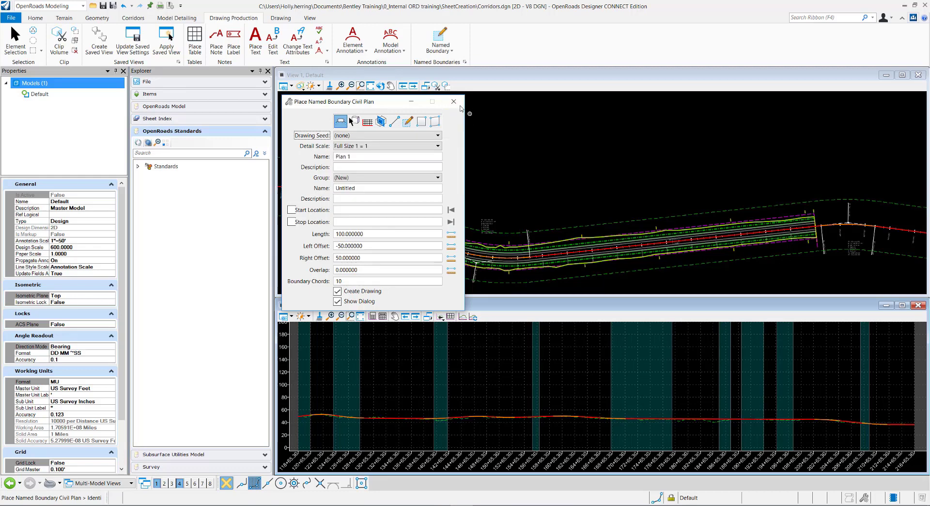
Restart the named boundary, cycle Profile, Cross Section, back to Plan, and list drawing seeds
click(454, 101)
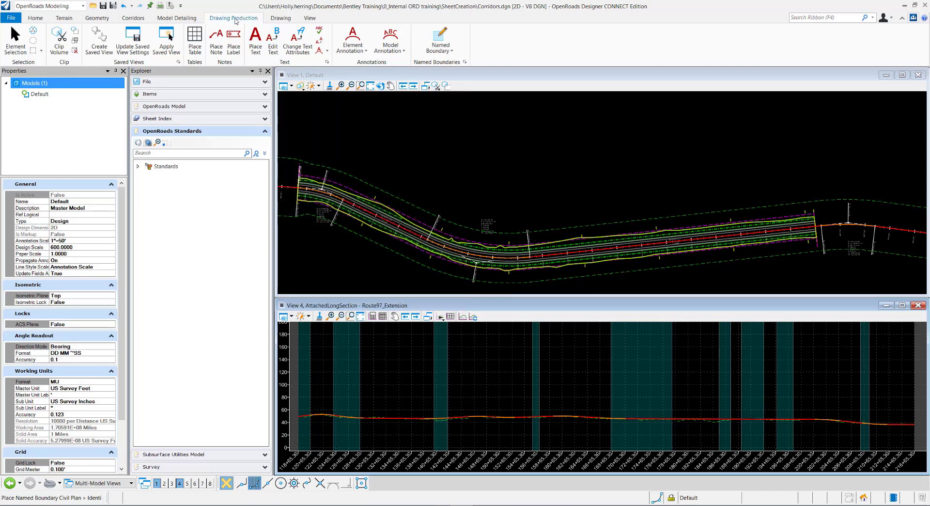
click(439, 39)
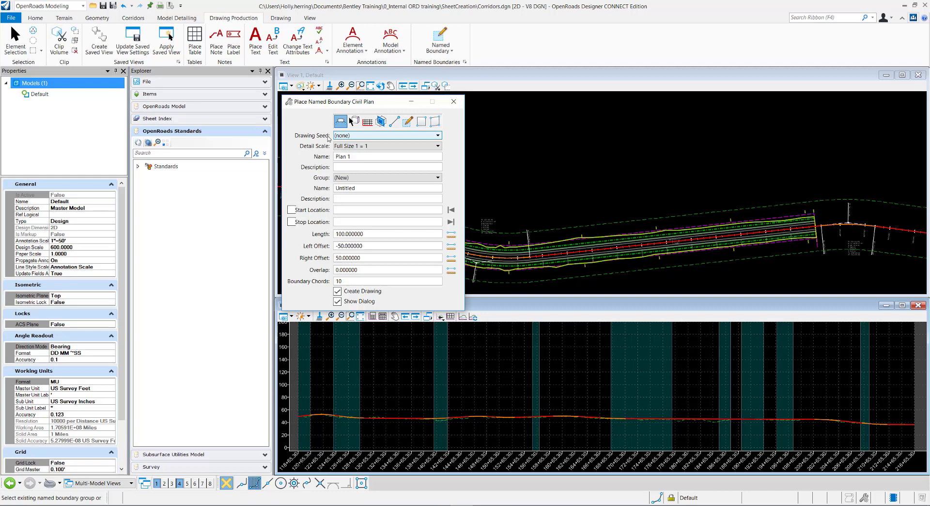
click(374, 126)
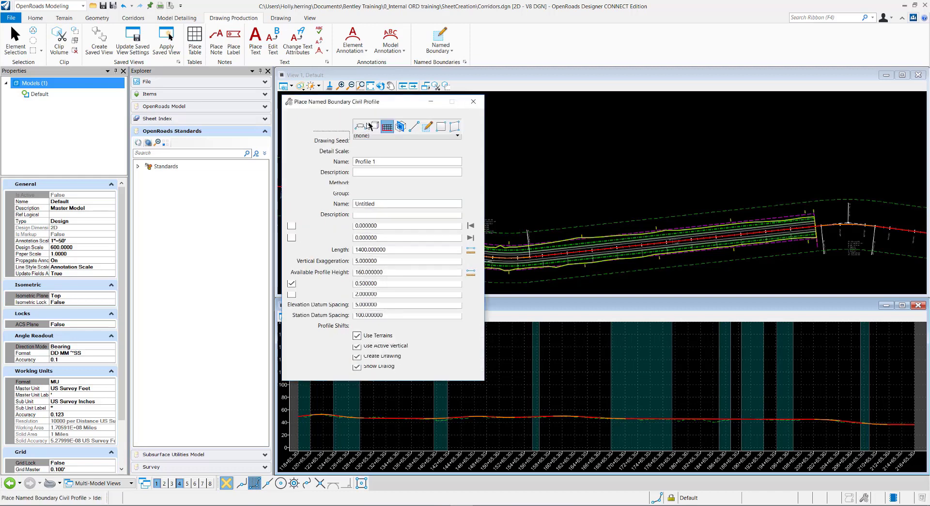
click(401, 122)
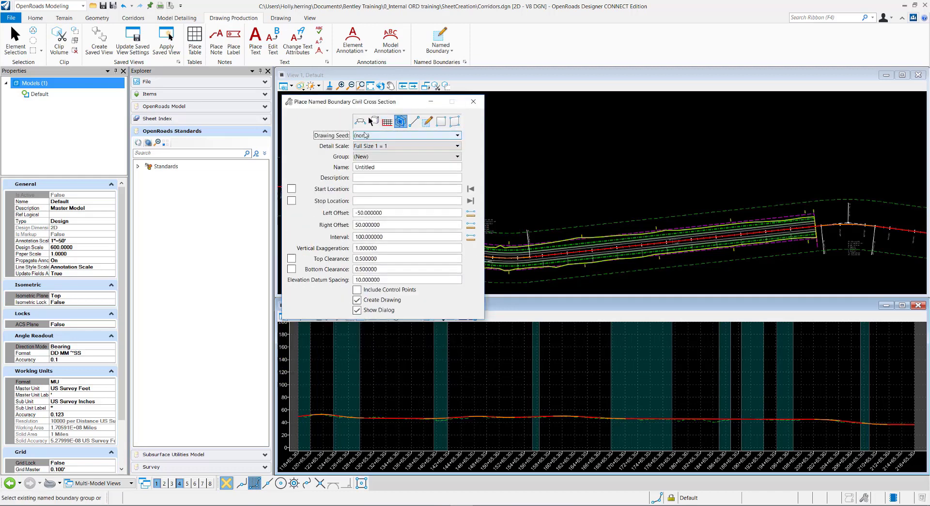
click(341, 121)
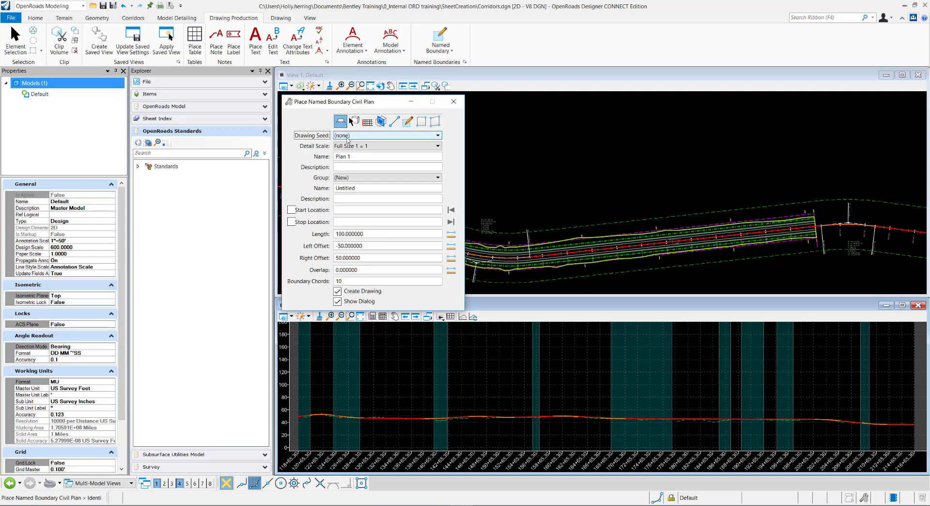
click(438, 135)
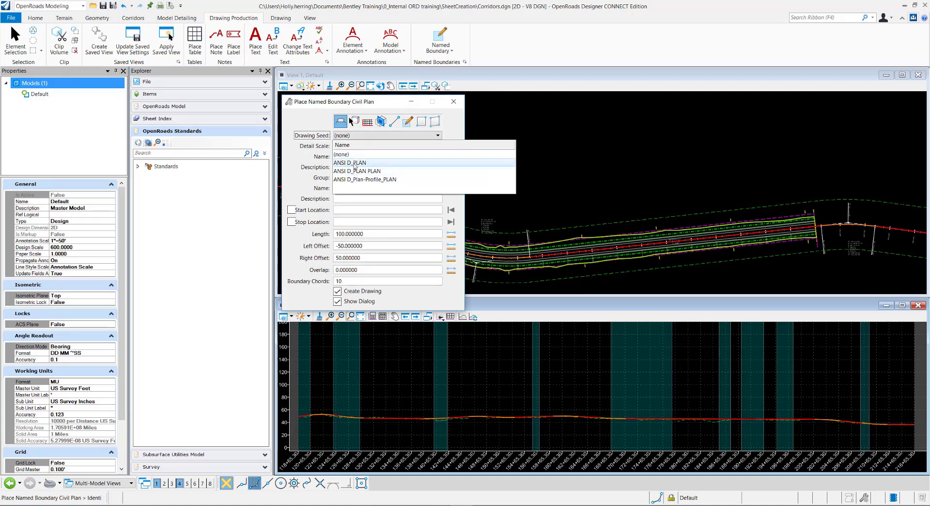
mouse_move(302, 159)
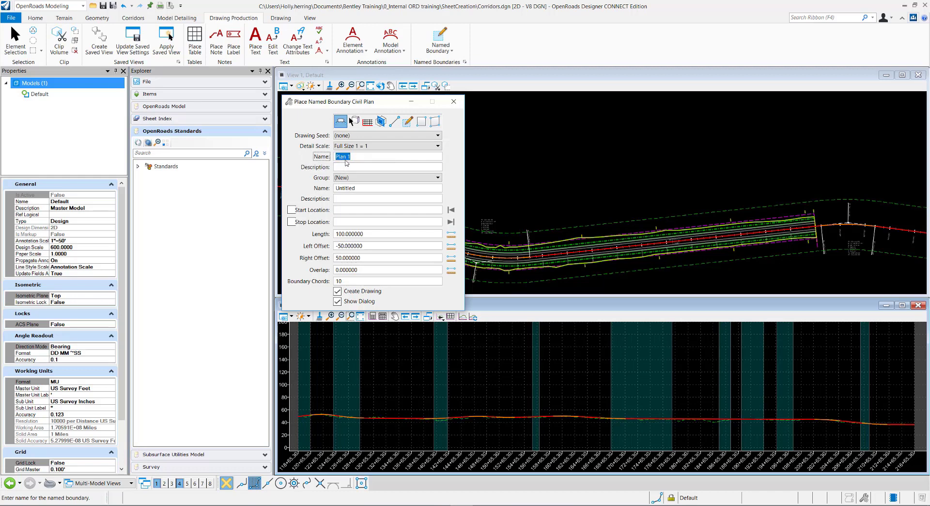
mouse_move(357, 159)
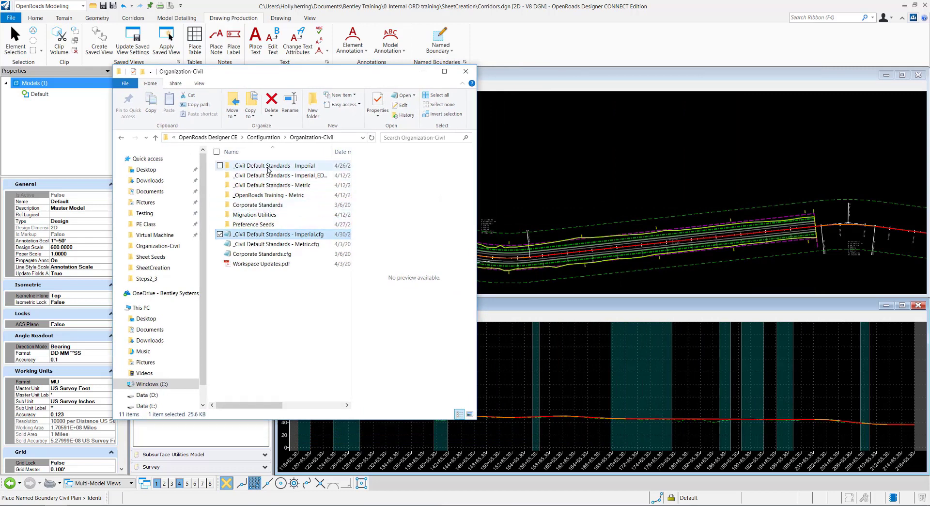
mouse_move(275, 165)
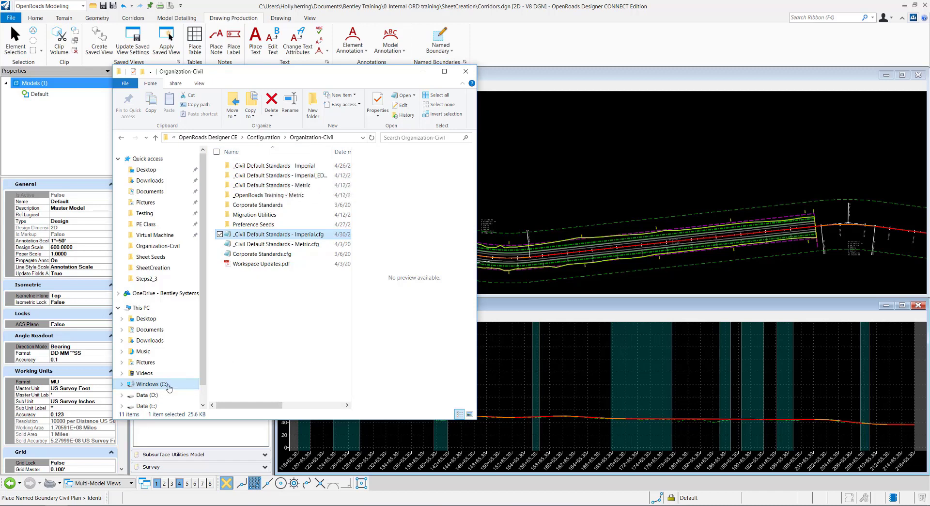
Browse C:\ to Organization-Civil\Civil Default Standards - Imperial and open the Imperial standards .cfg
click(148, 384)
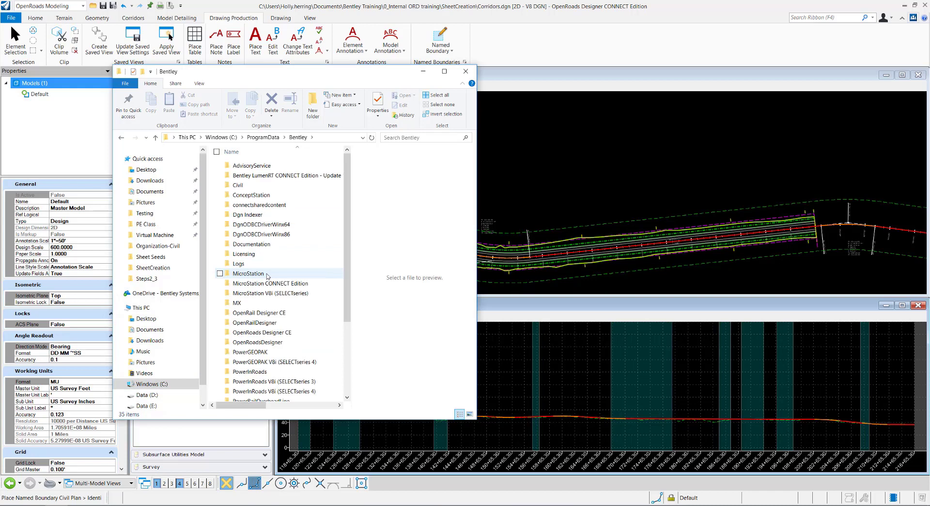
double_click(262, 332)
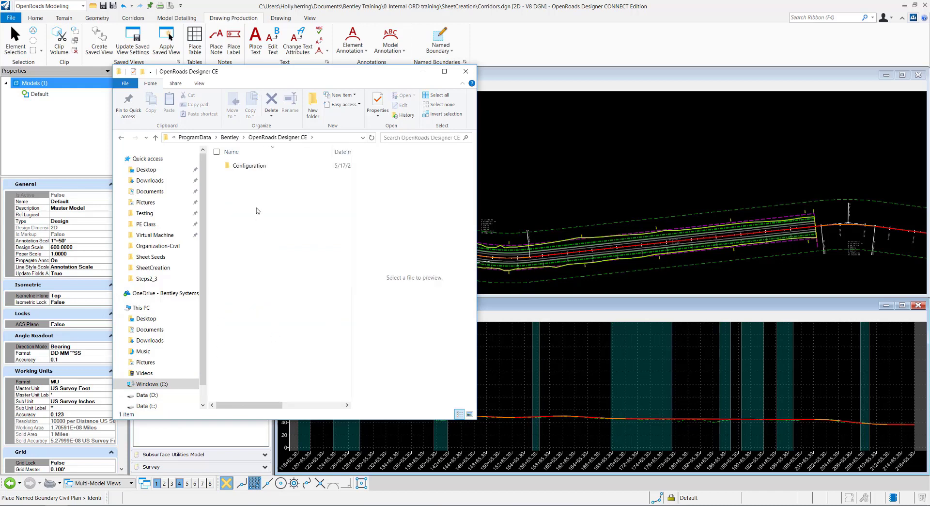
double_click(249, 165)
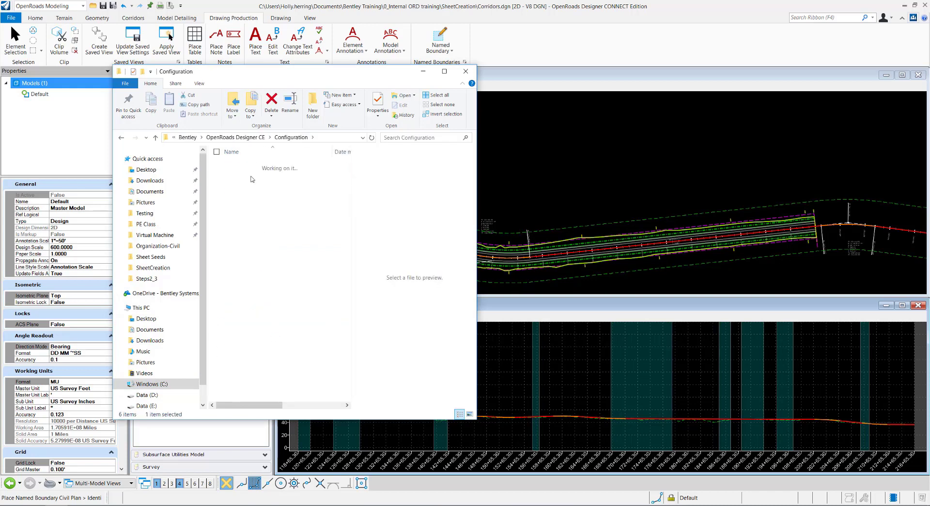
double_click(158, 246)
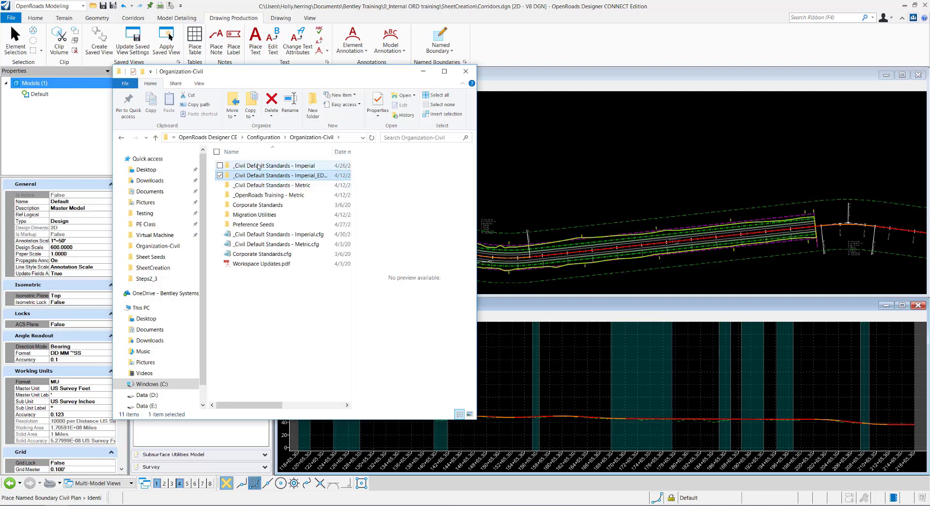
click(273, 165)
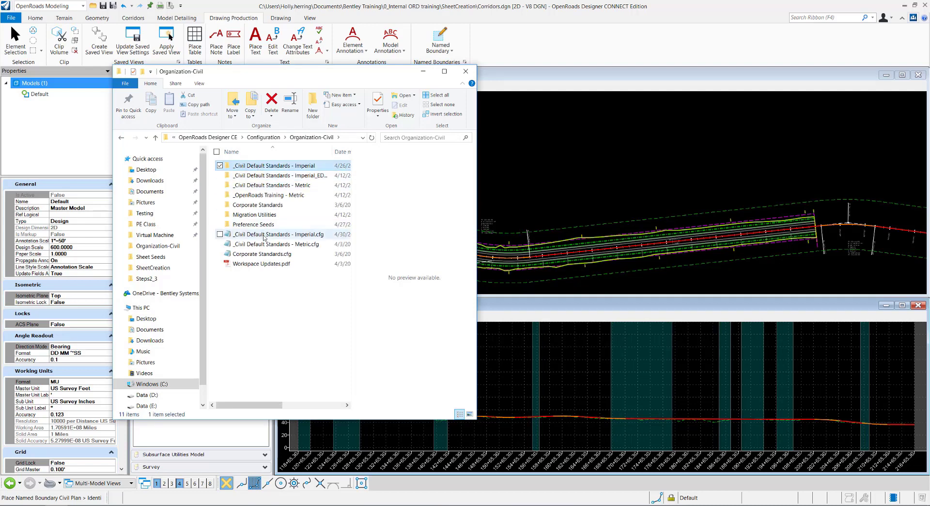
click(280, 234)
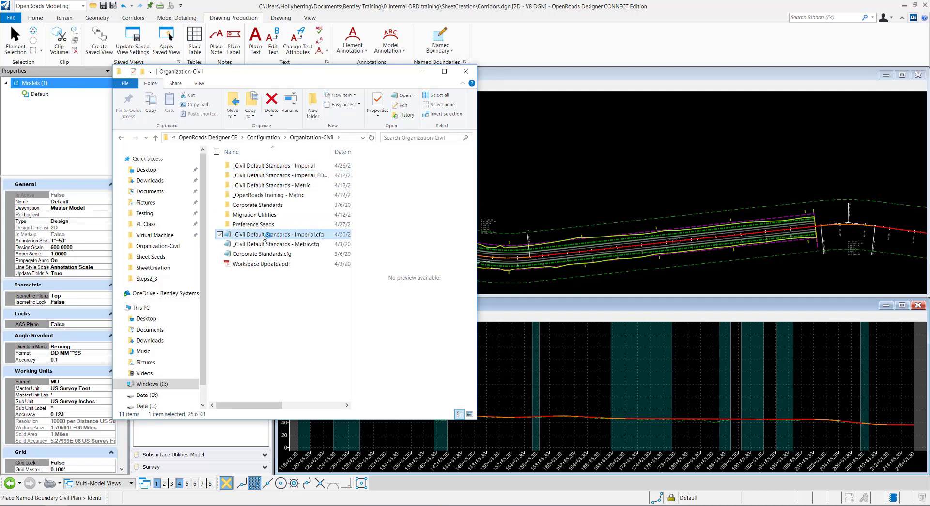
double_click(273, 234)
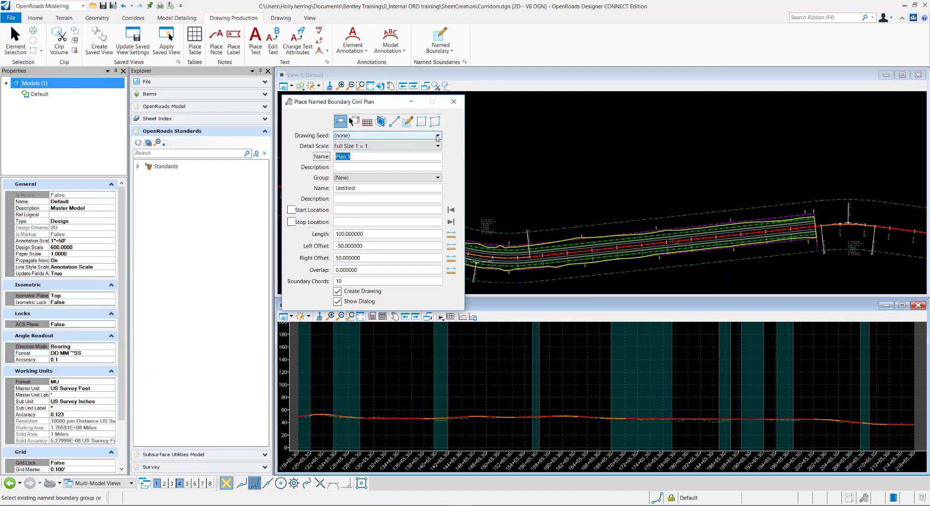
Browse ProgramData to the Imperial Dgnlib\Sheet Seeds folder and open Plan Sheet Definitions.dgnlib
click(10, 18)
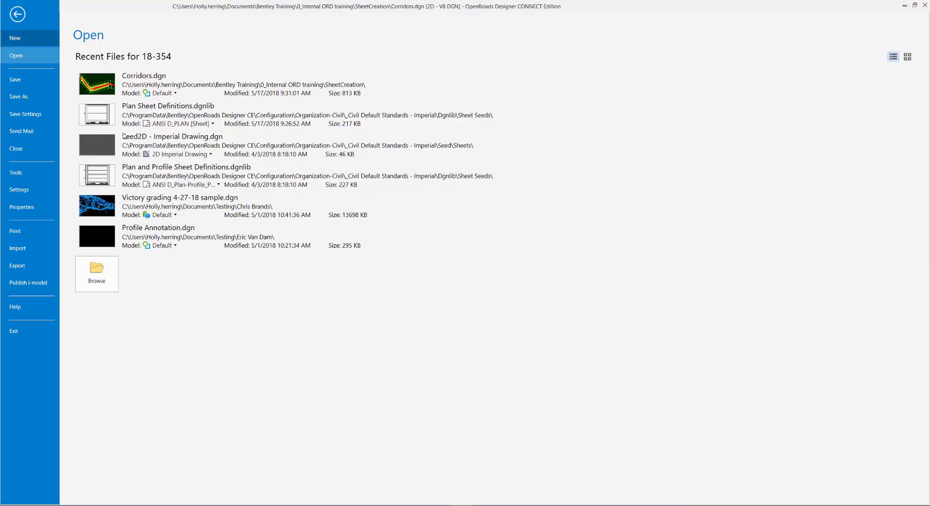
click(96, 273)
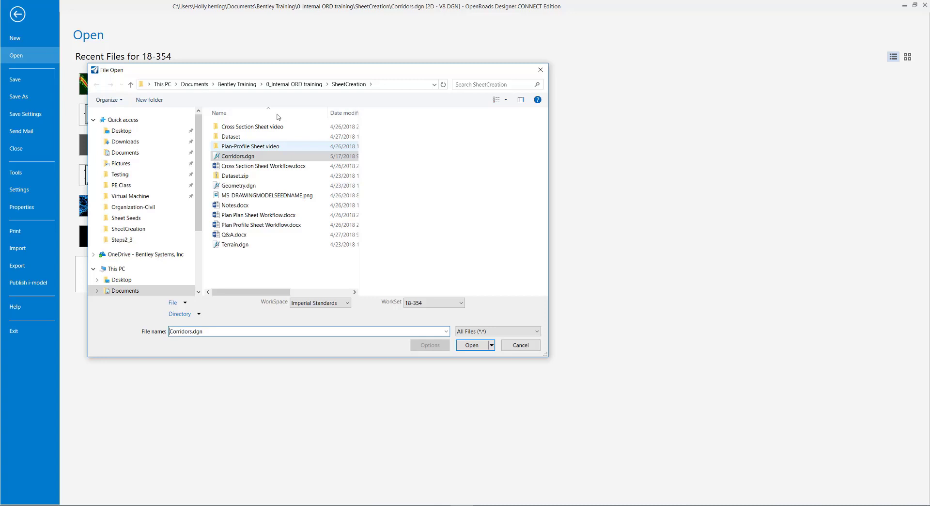
scroll(down, 3)
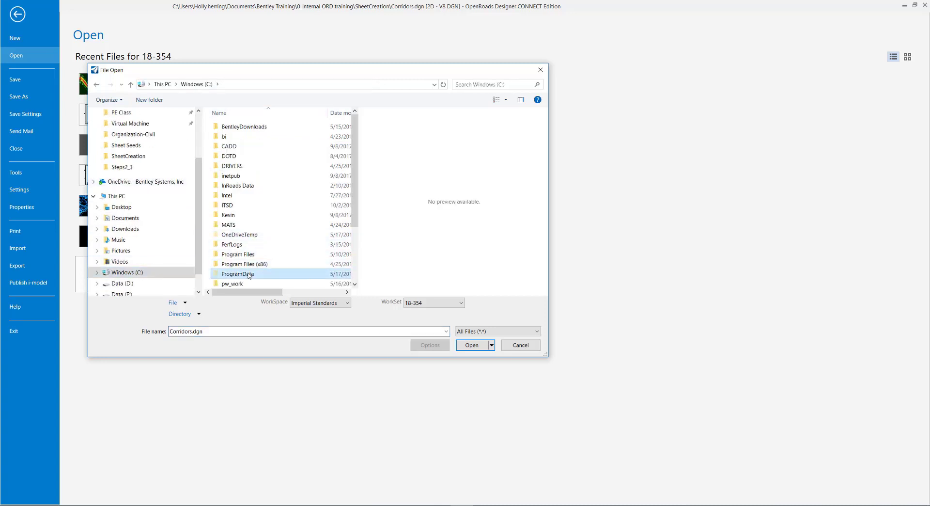
double_click(238, 274)
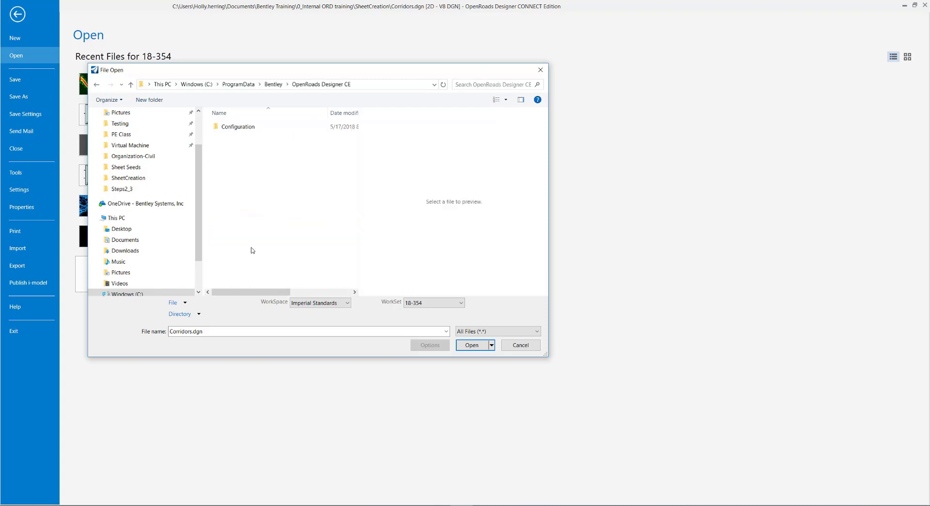
double_click(237, 127)
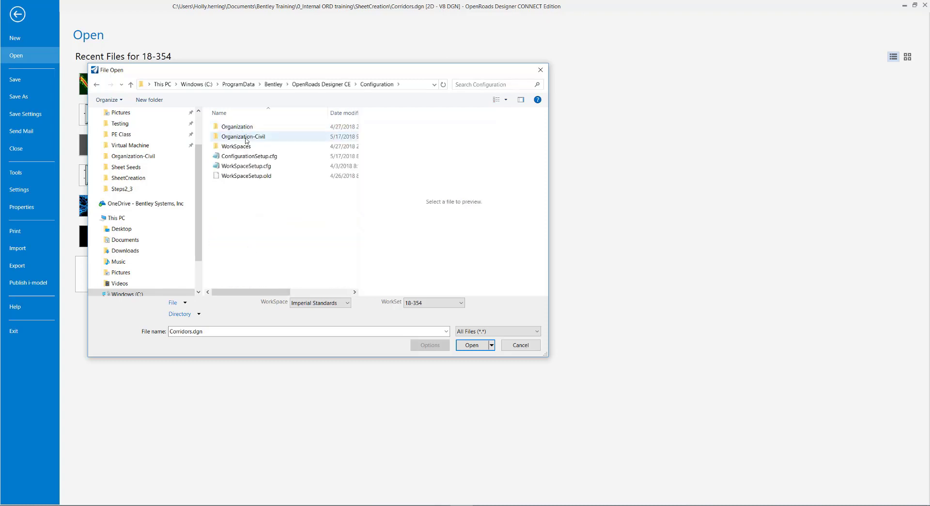
double_click(243, 137)
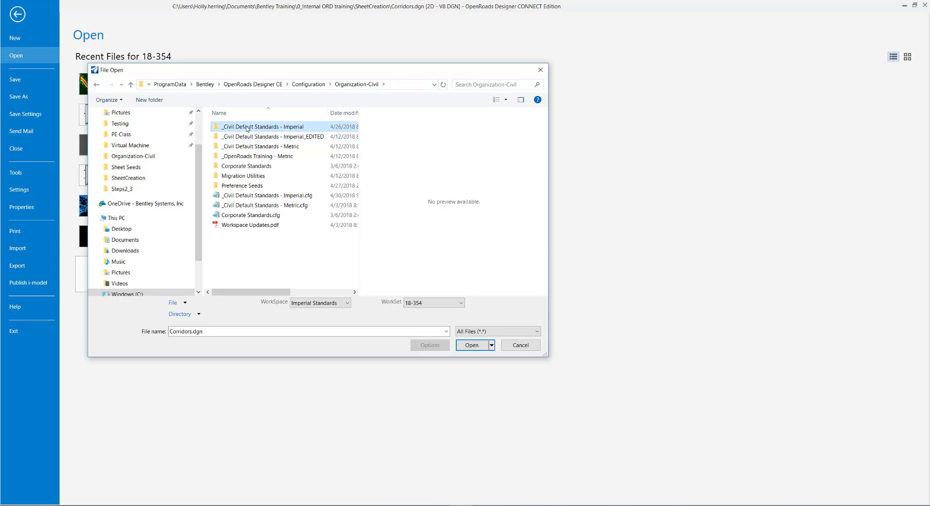
double_click(265, 126)
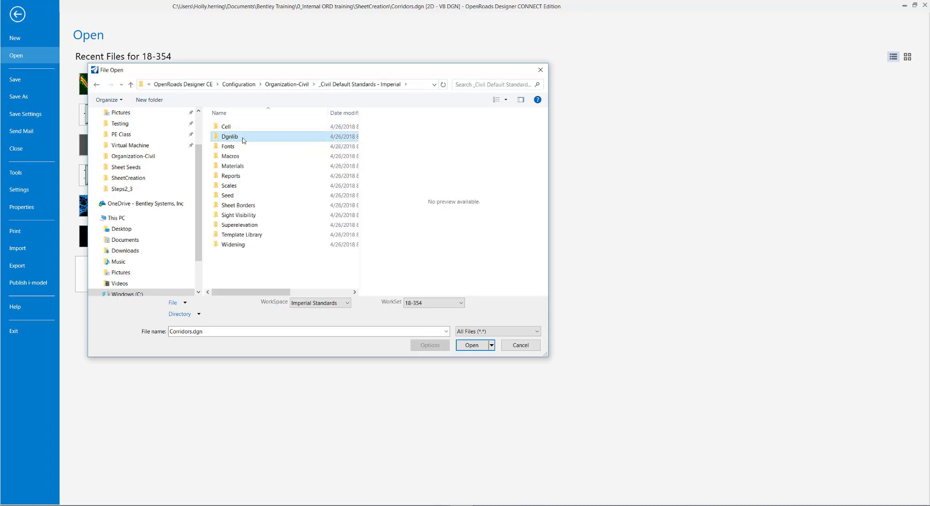
double_click(230, 137)
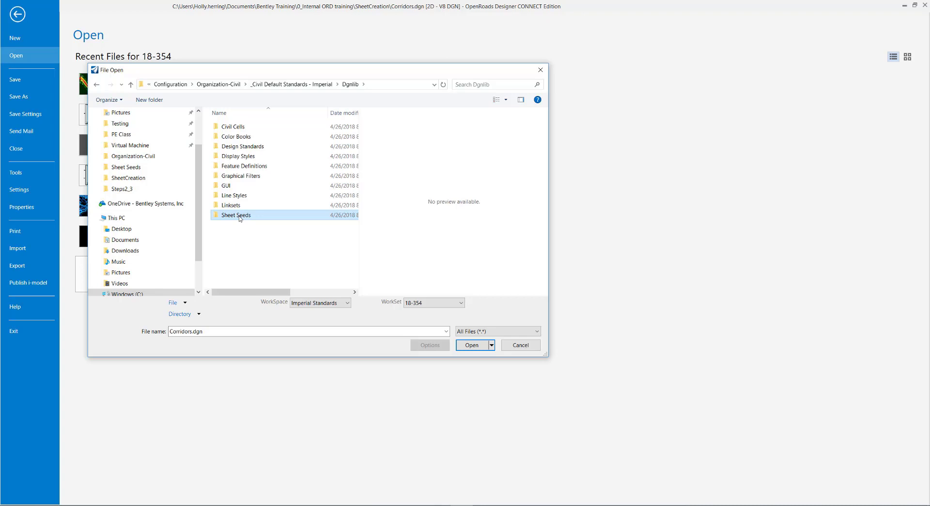
double_click(235, 214)
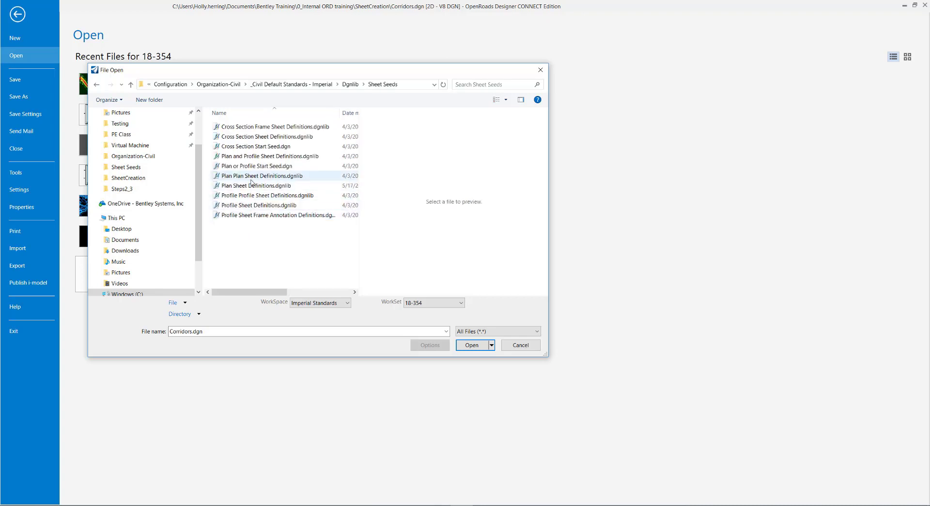
click(257, 185)
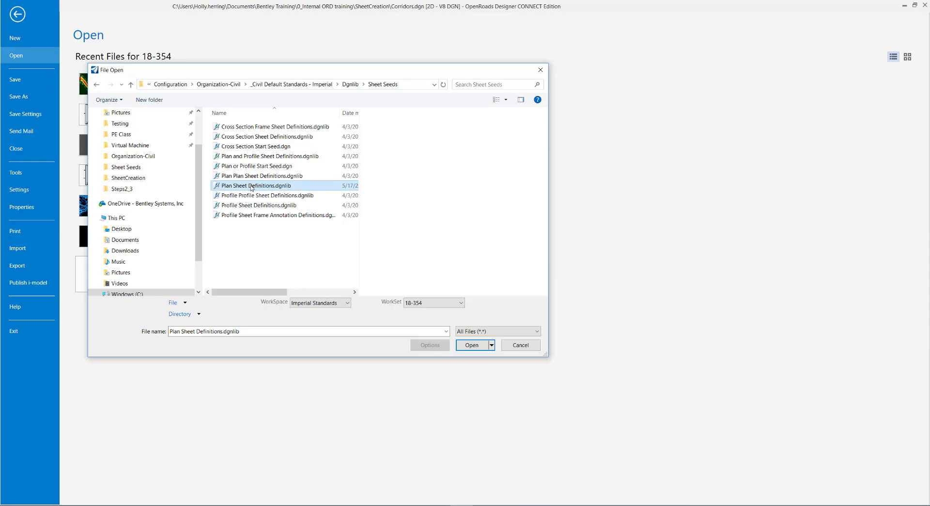
click(471, 345)
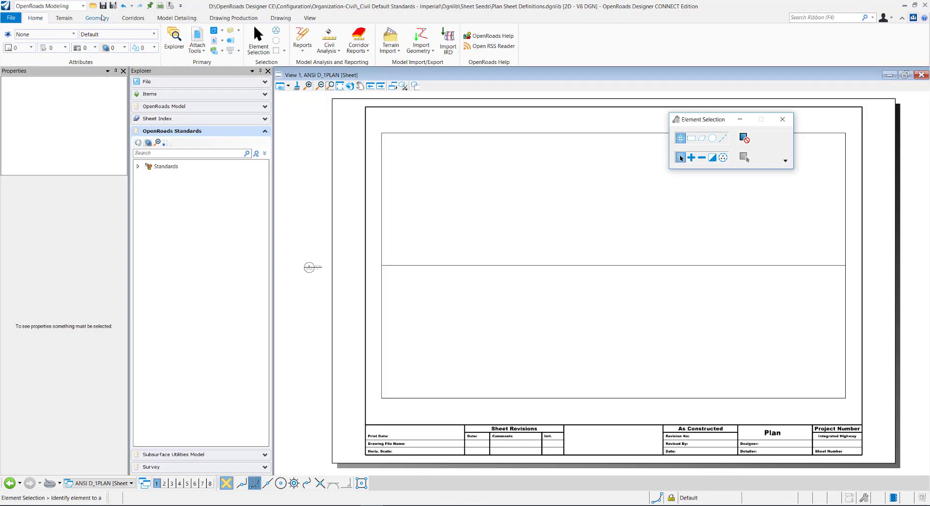
Show the Drawing Production tools and return to the Corridors drawing
click(233, 18)
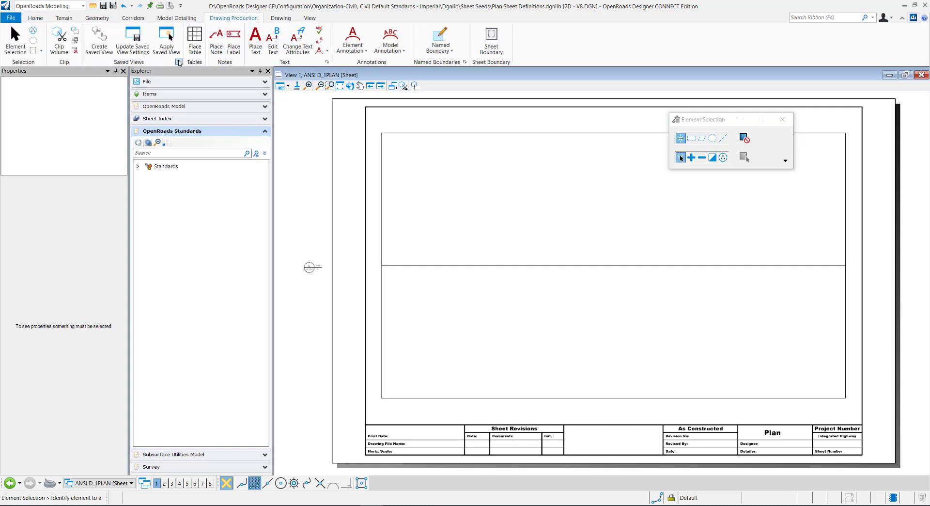
click(178, 61)
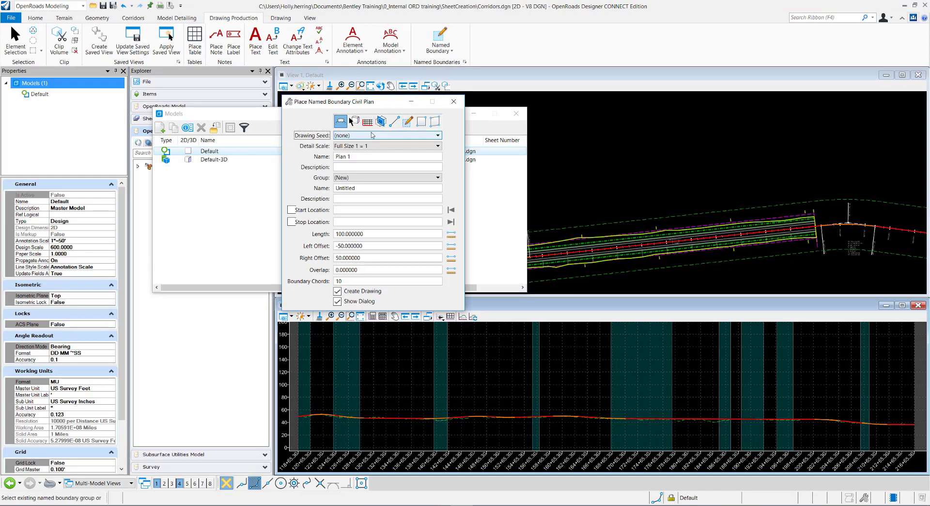
List the ANSI D_PLAN drawing seeds, then highlight the Sheet Seeds MS_DGNLIBLIST line in the .cfg
click(437, 135)
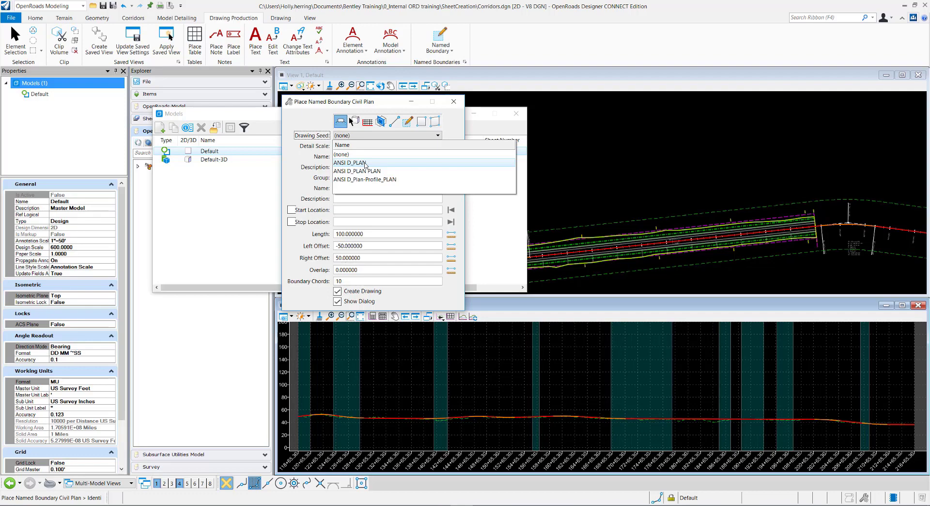
mouse_move(367, 172)
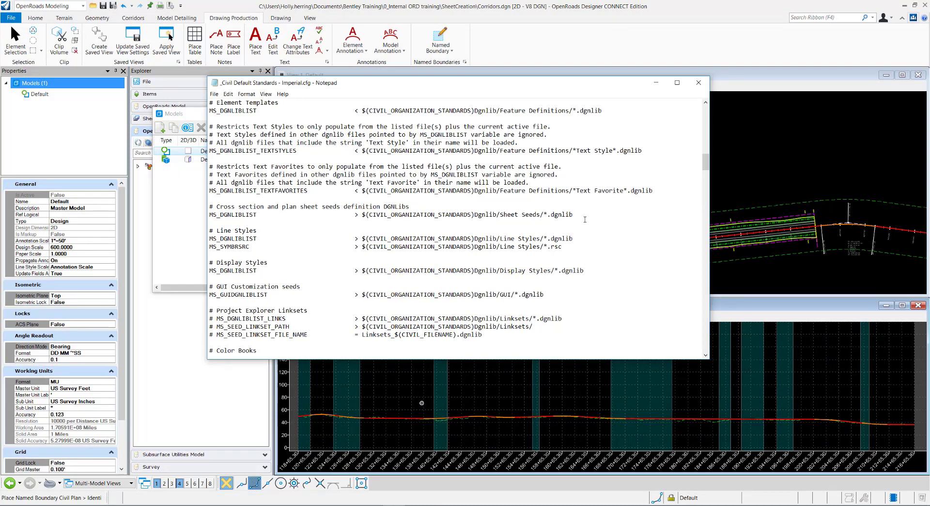
drag(214, 207, 573, 214)
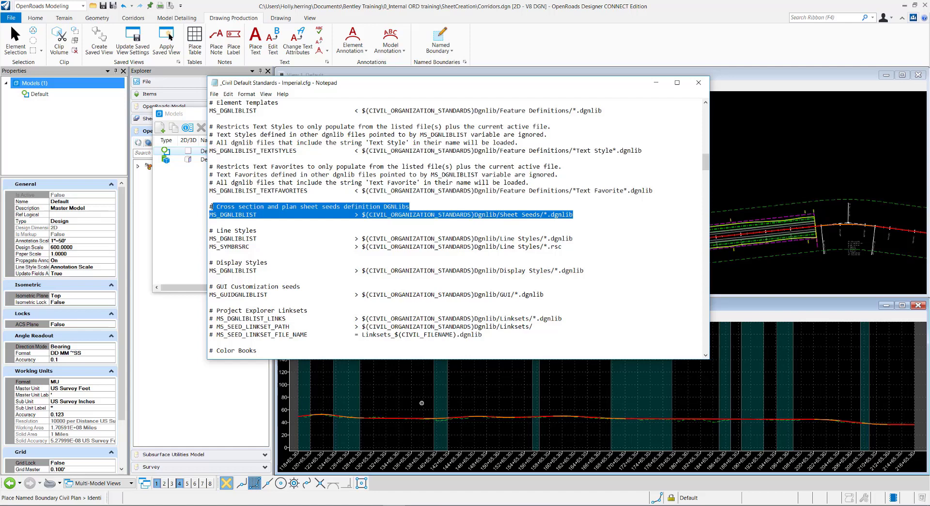